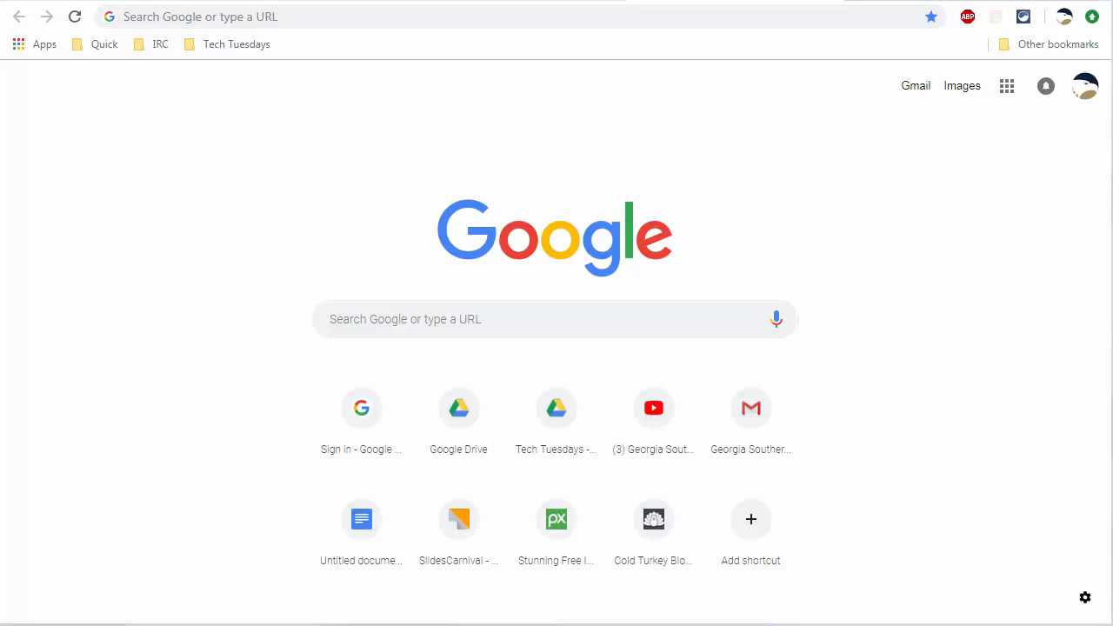
mouse_move(1013, 132)
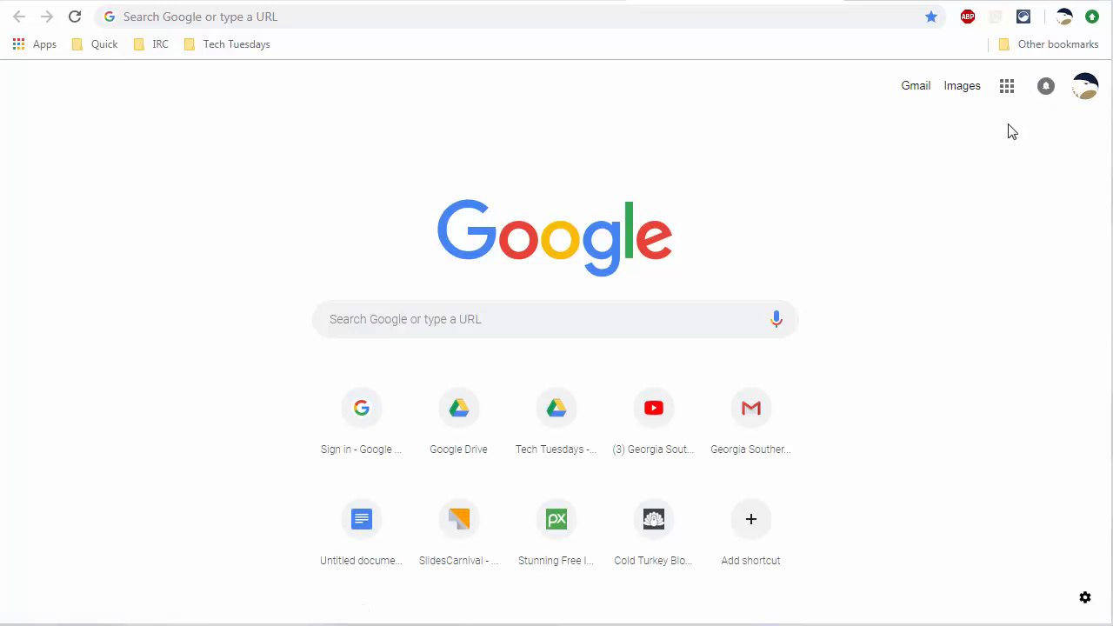
mouse_move(1007, 87)
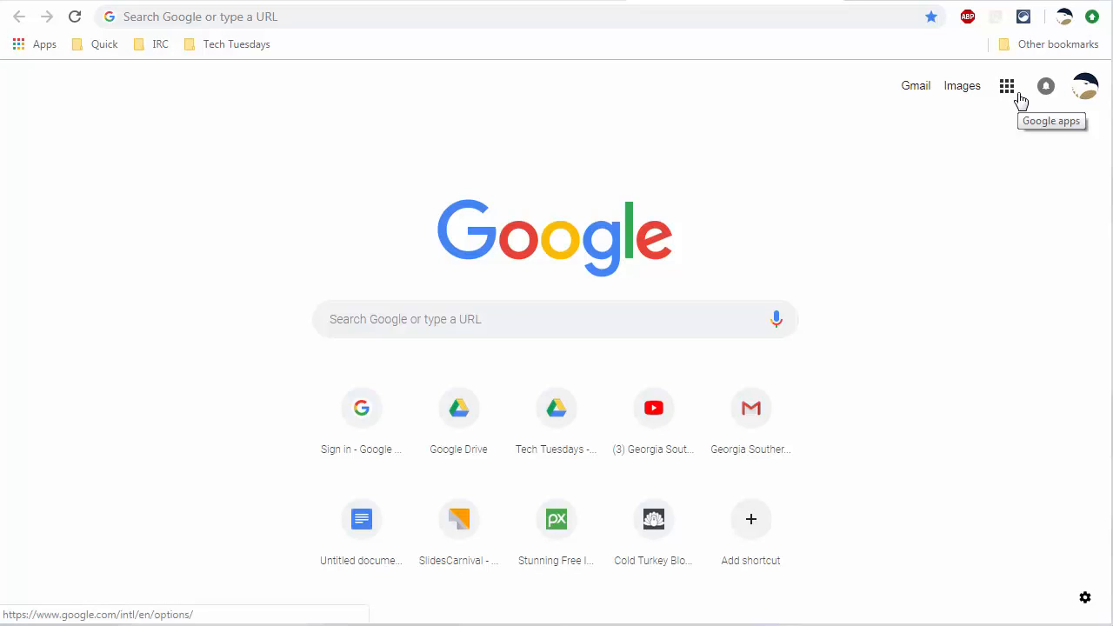
Open Google Docs from the Google apps grid on the new tab page
left_click(1007, 87)
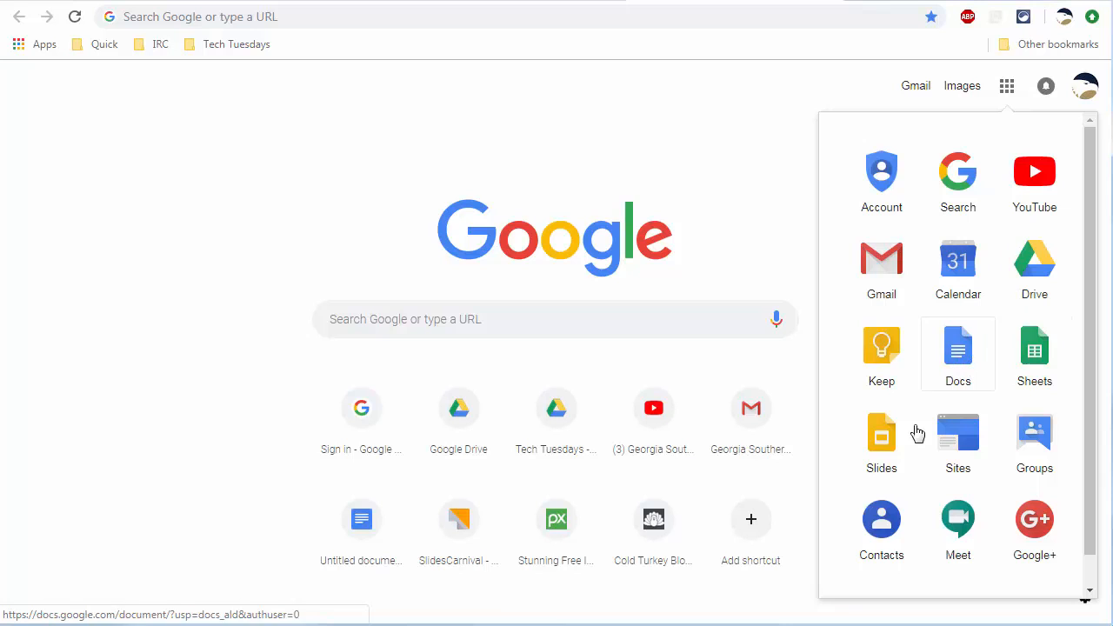
scroll("down", 3)
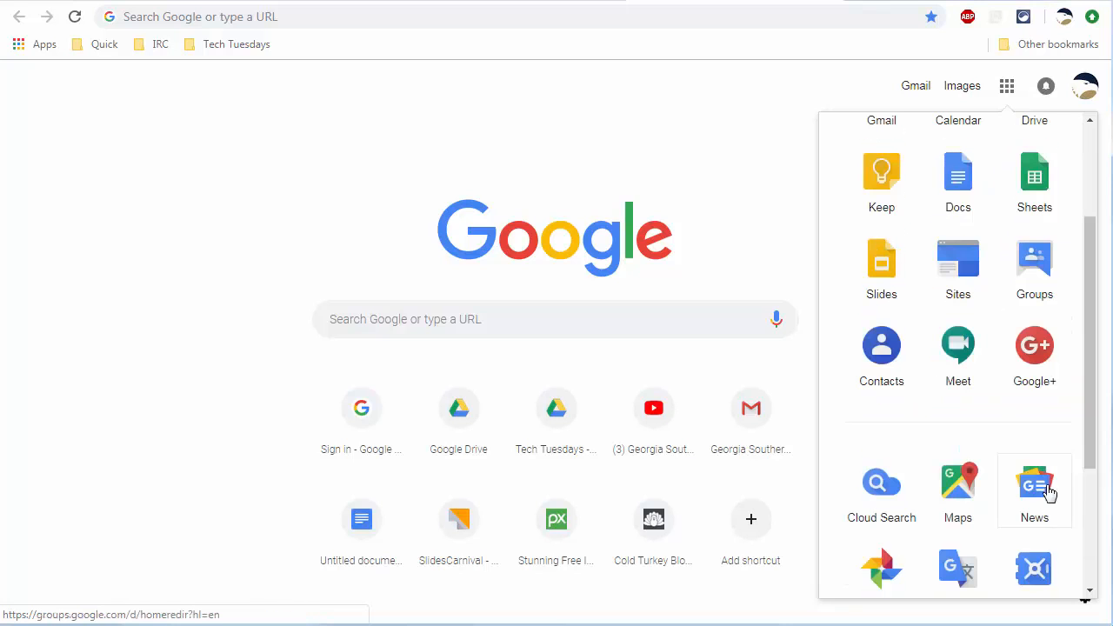
scroll("down", 3)
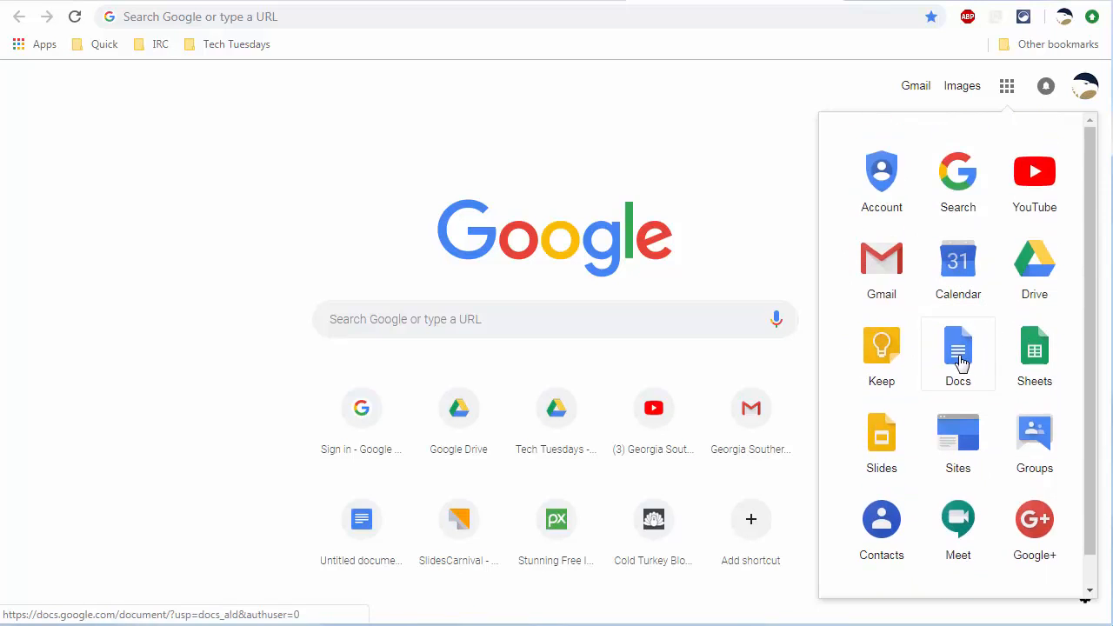
left_click(957, 348)
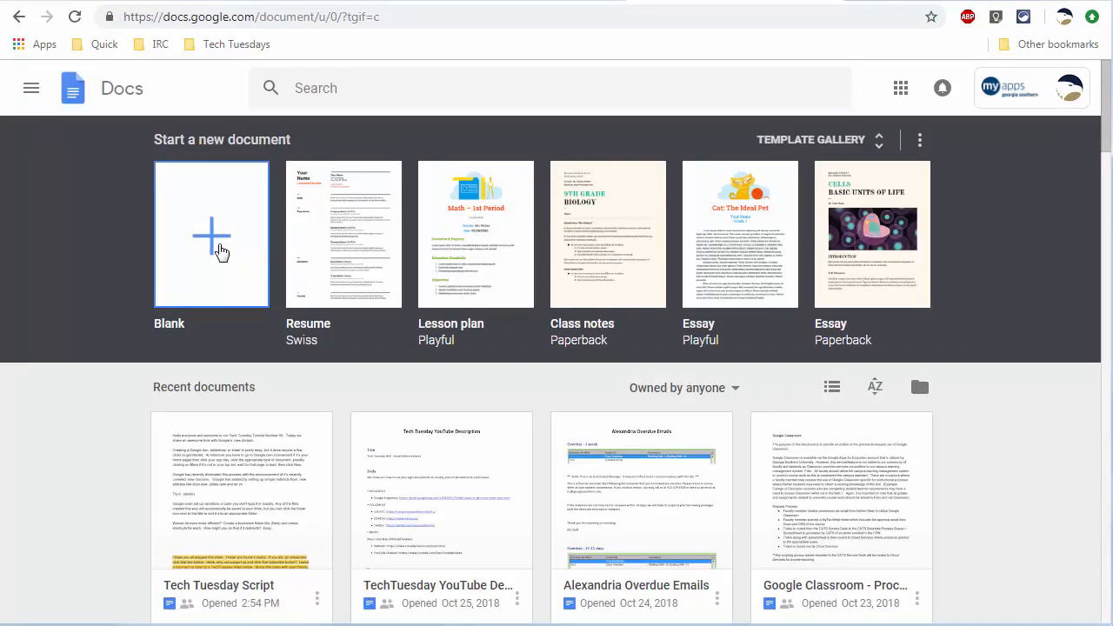
Start a new blank document from the Docs template gallery
left_click(213, 237)
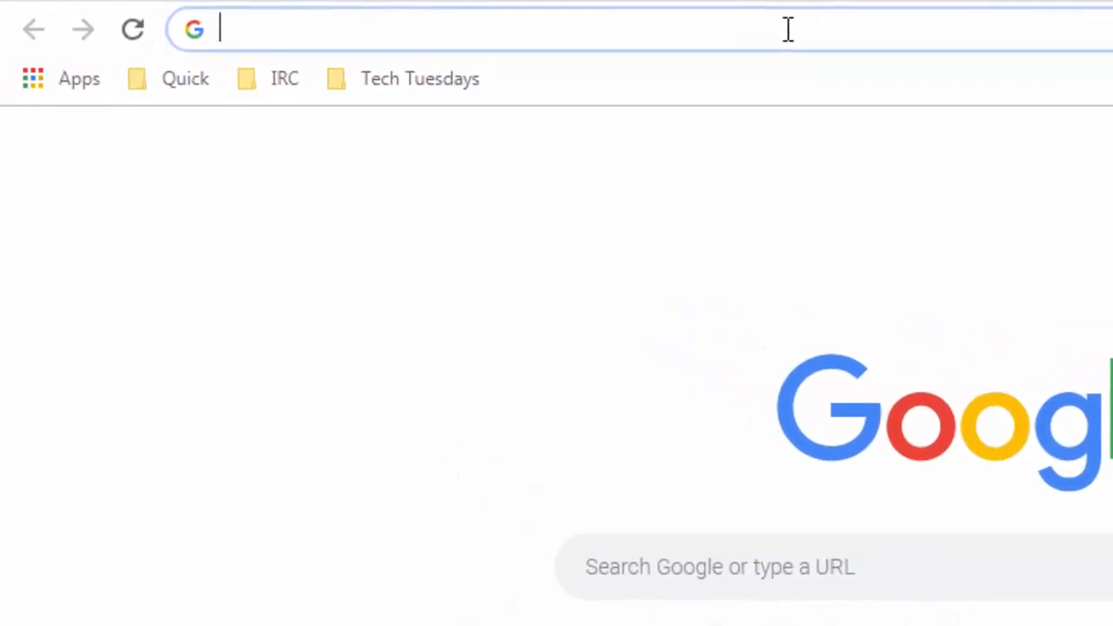
Create documents via doc.new-style address shortcuts, then return to a new tab
type("doc.new")
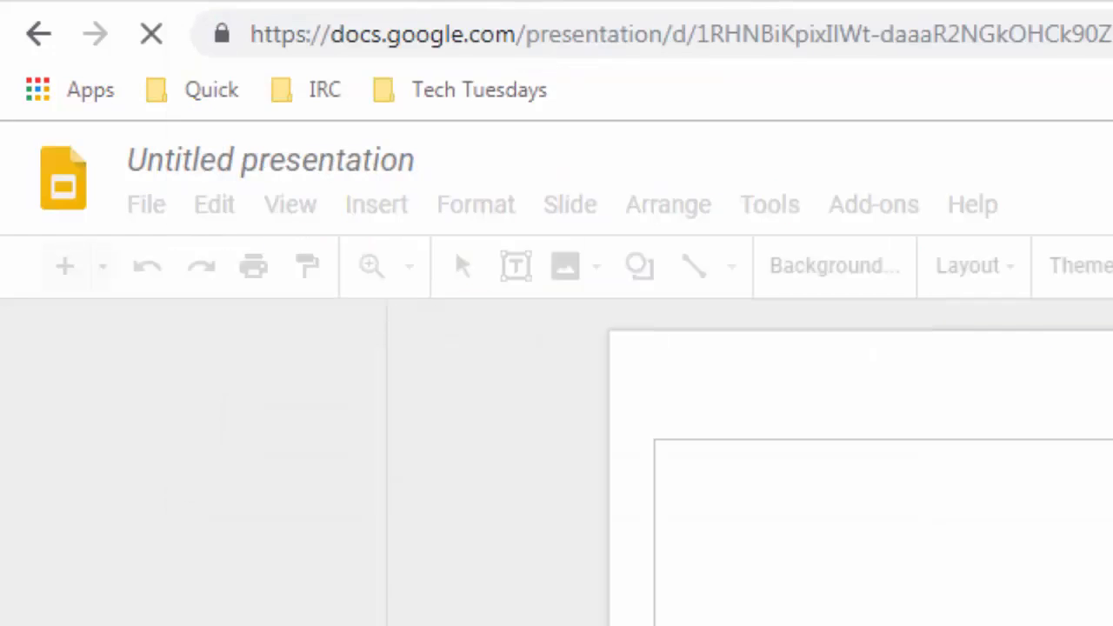
type("site")
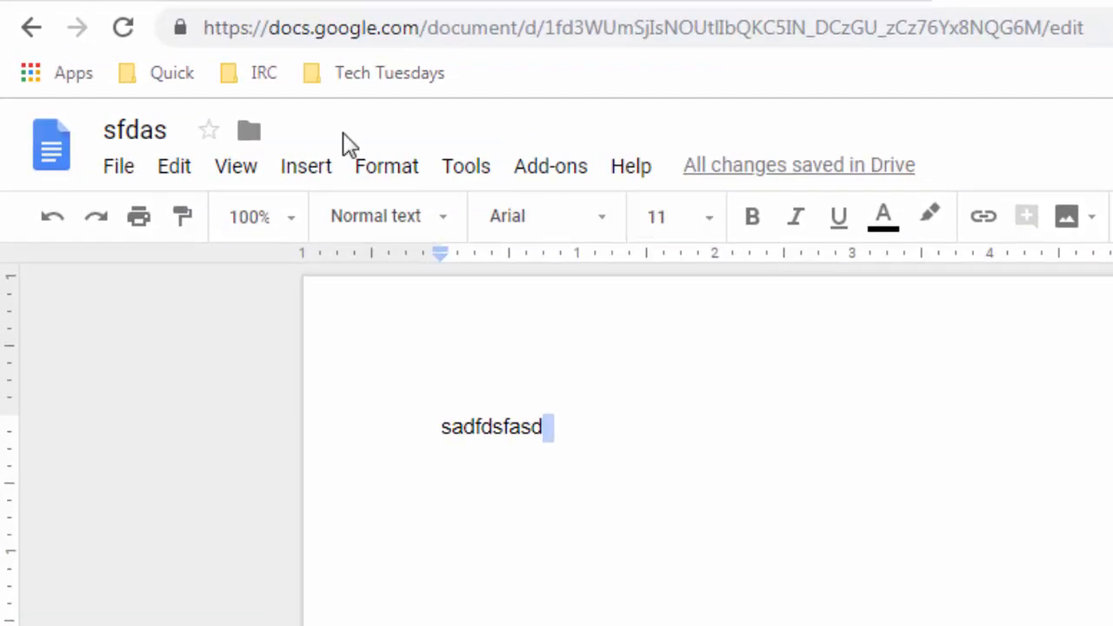
mouse_move(250, 135)
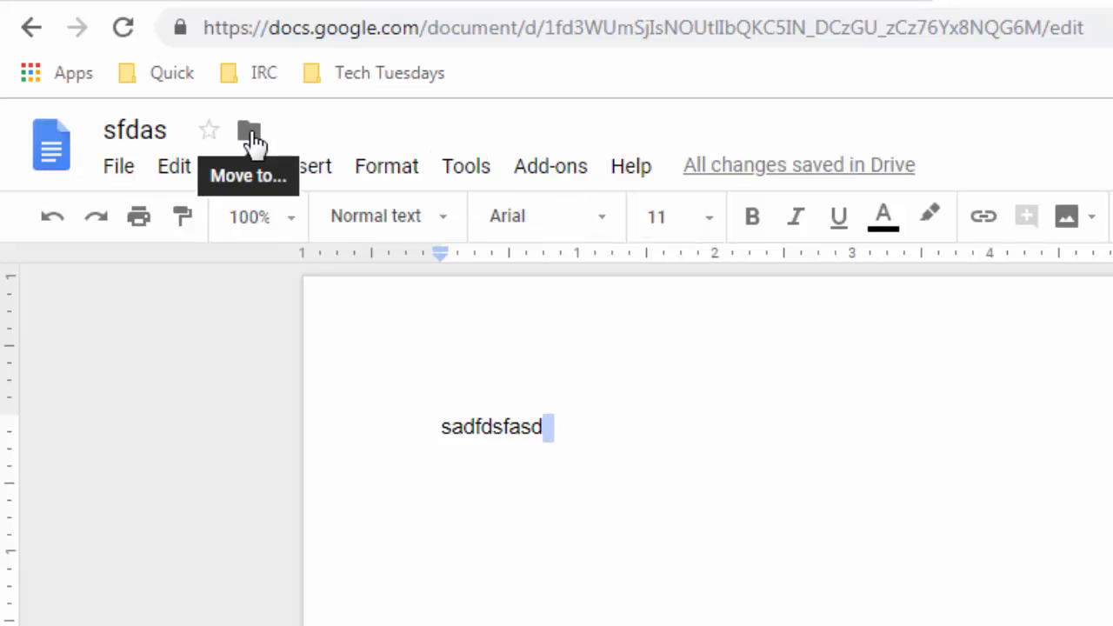
left_click(251, 128)
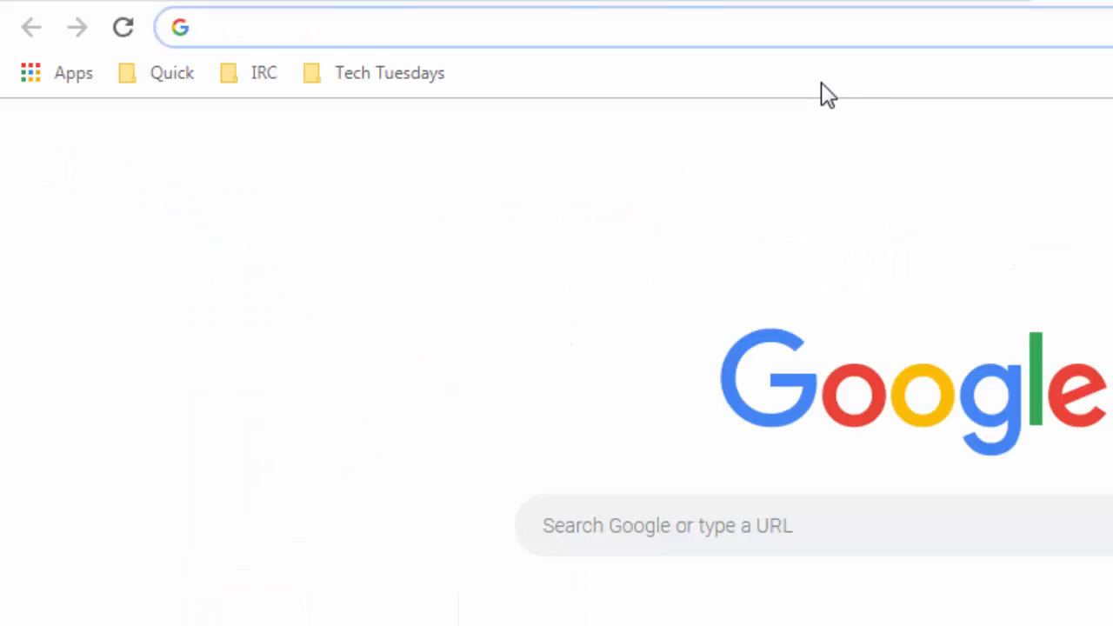
mouse_move(874, 113)
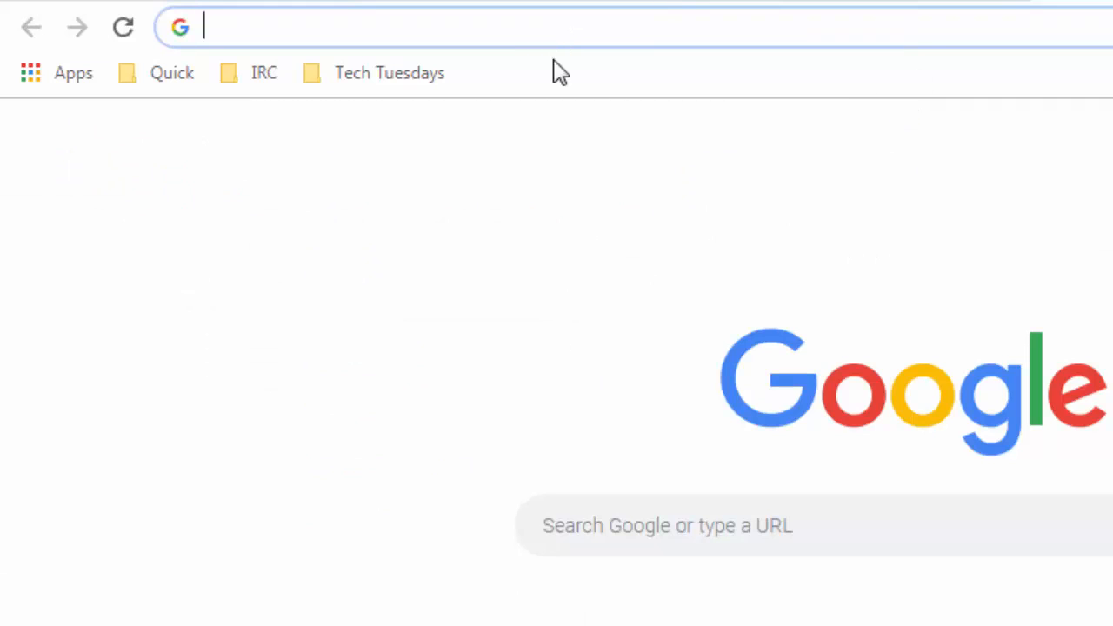
mouse_move(682, 91)
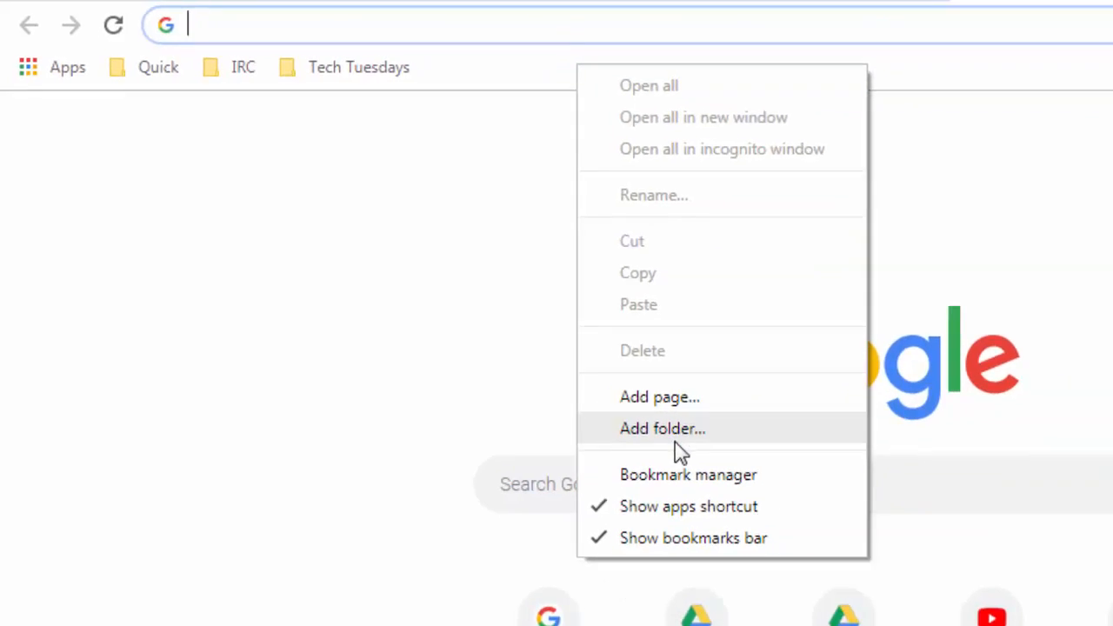
Create a bookmarks-bar folder named New and save it
left_click(662, 428)
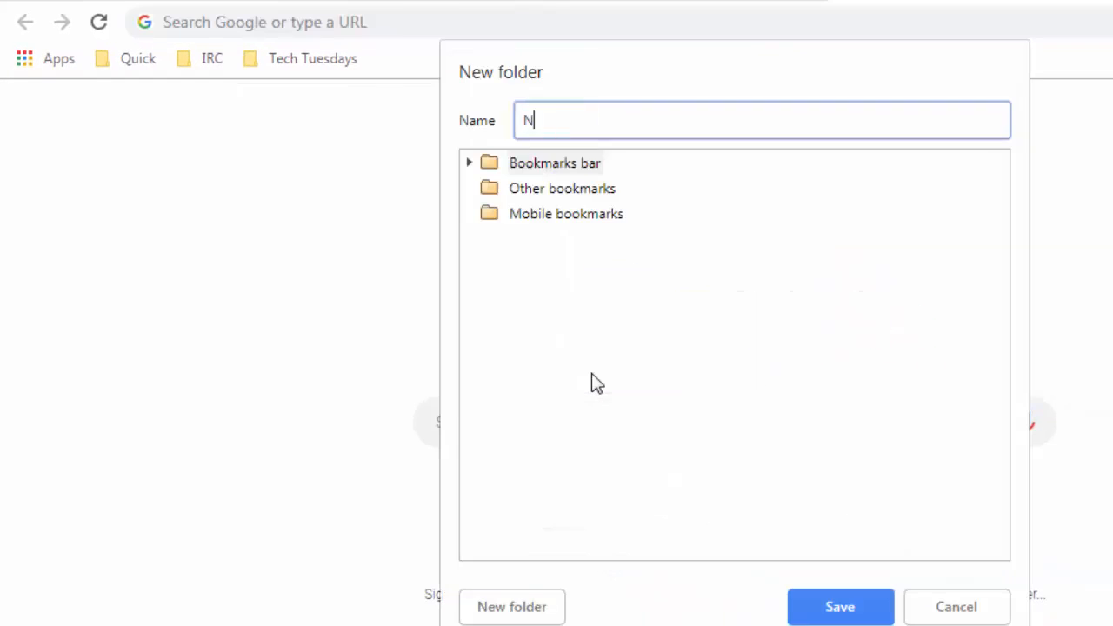
left_click(838, 607)
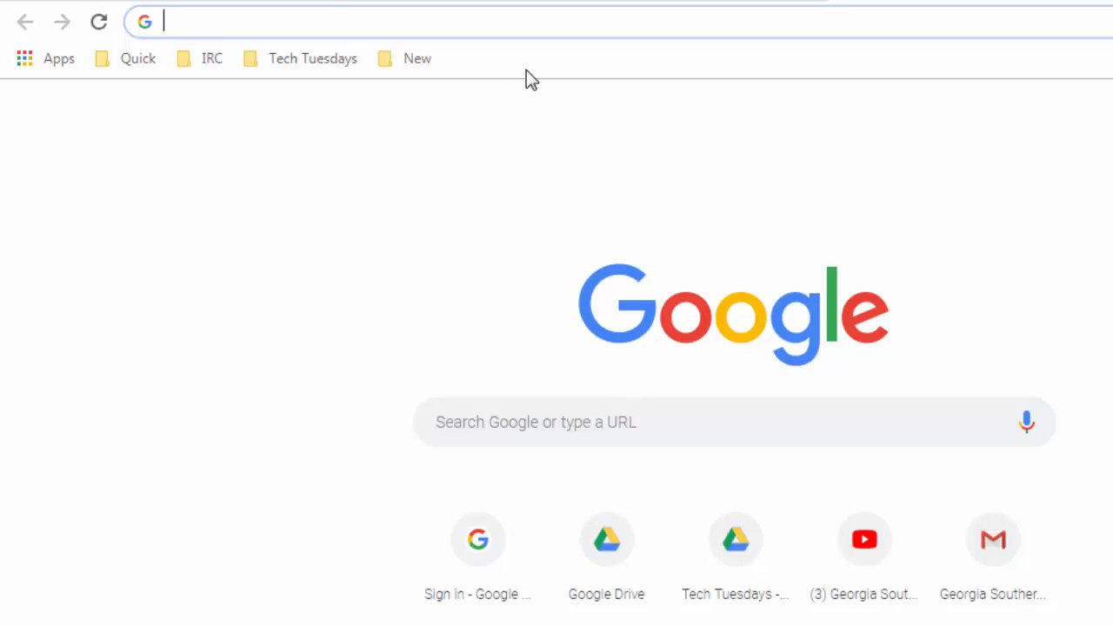
right_click(525, 78)
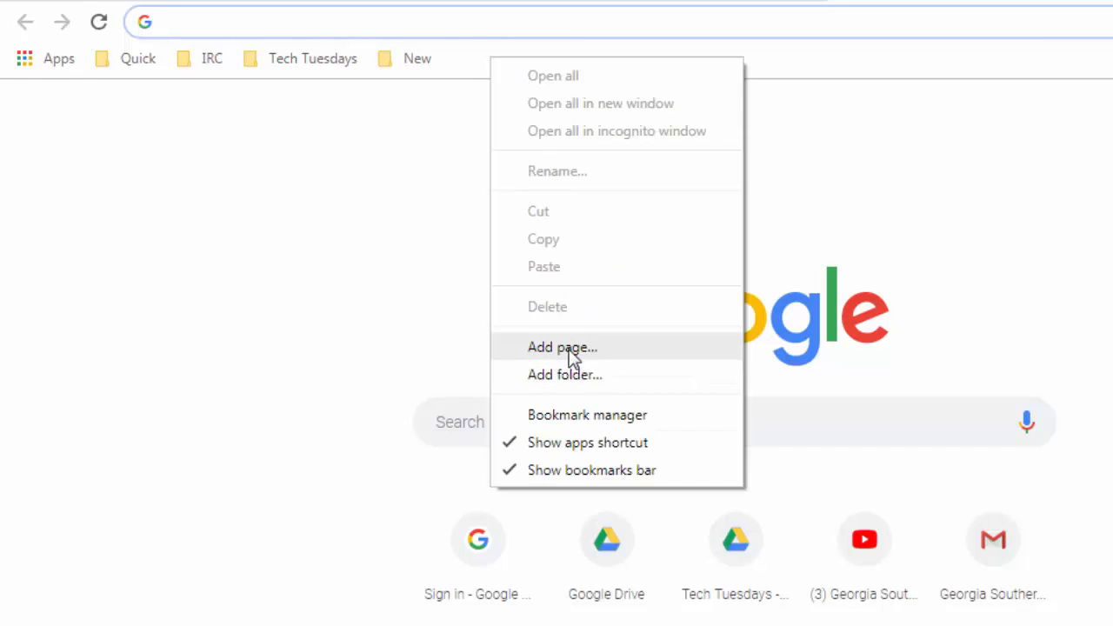
left_click(562, 348)
type("New Doc")
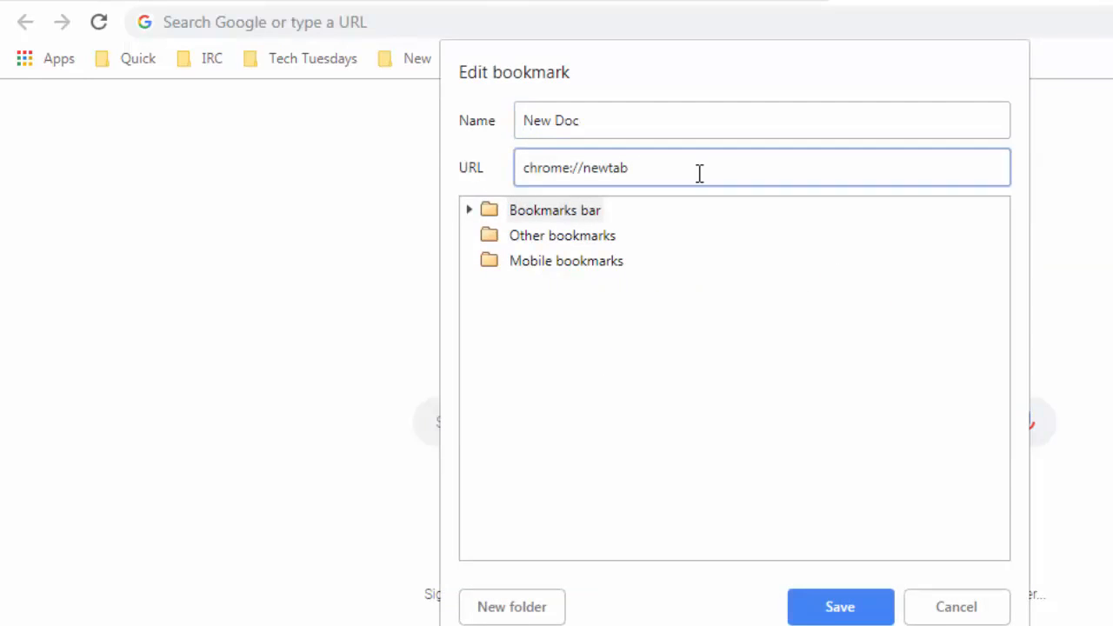
type("http://doc.new")
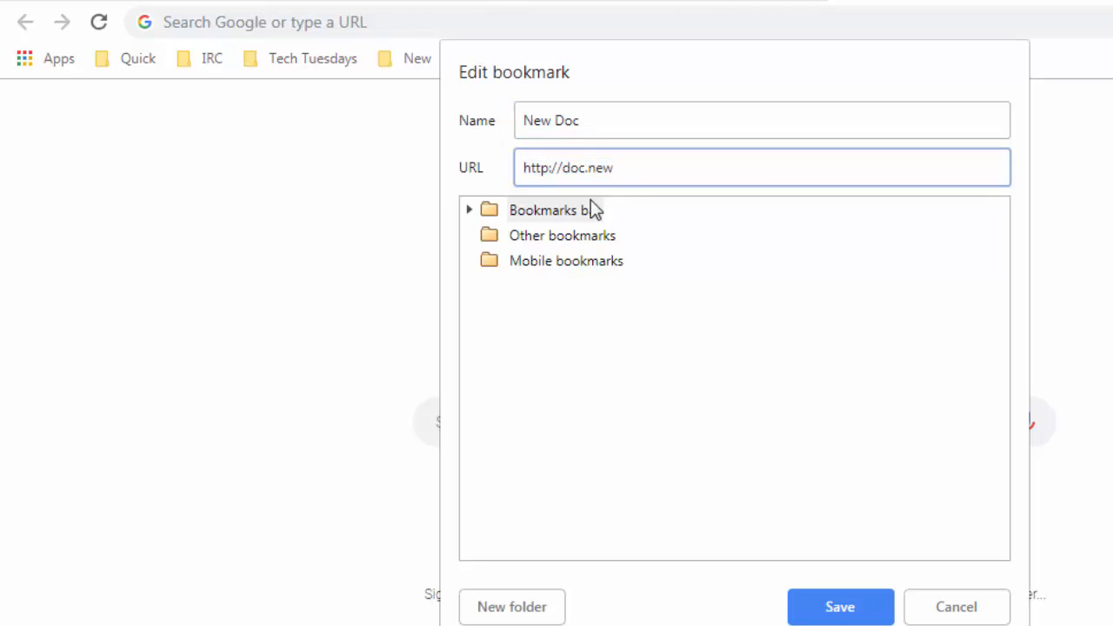
left_click(842, 607)
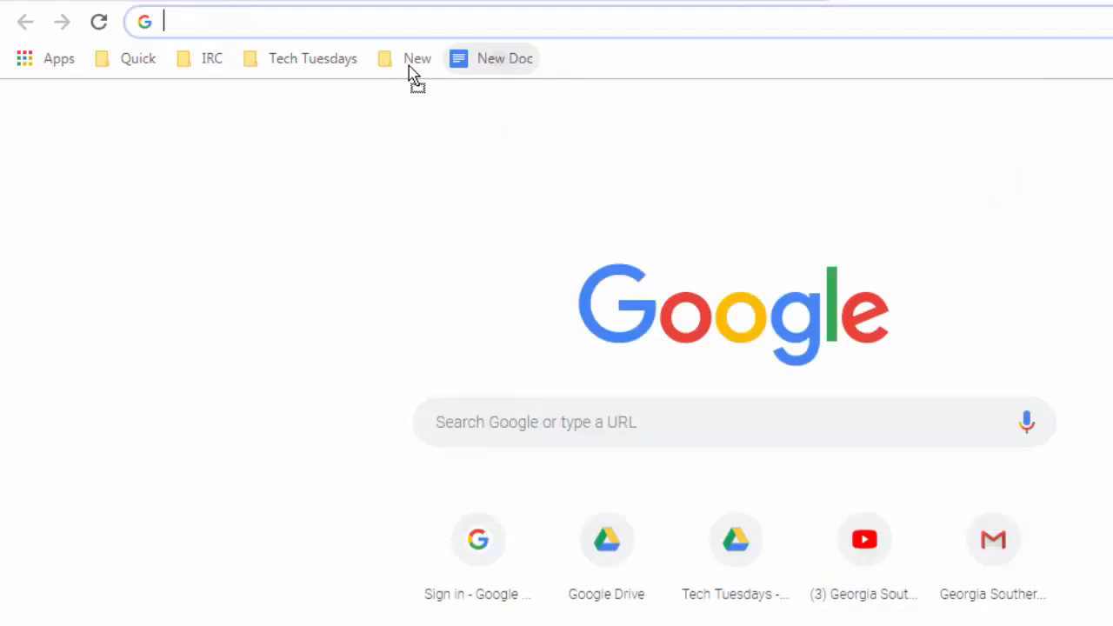
Open a blank document via the New Doc bookmark inside the New folder
left_click(417, 60)
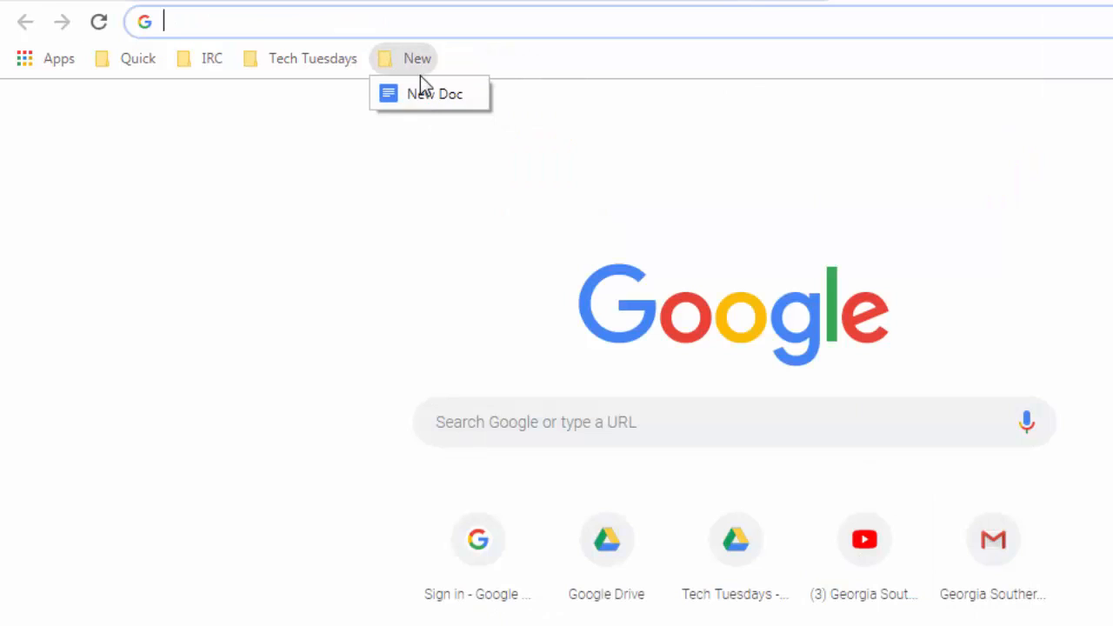
left_click(436, 94)
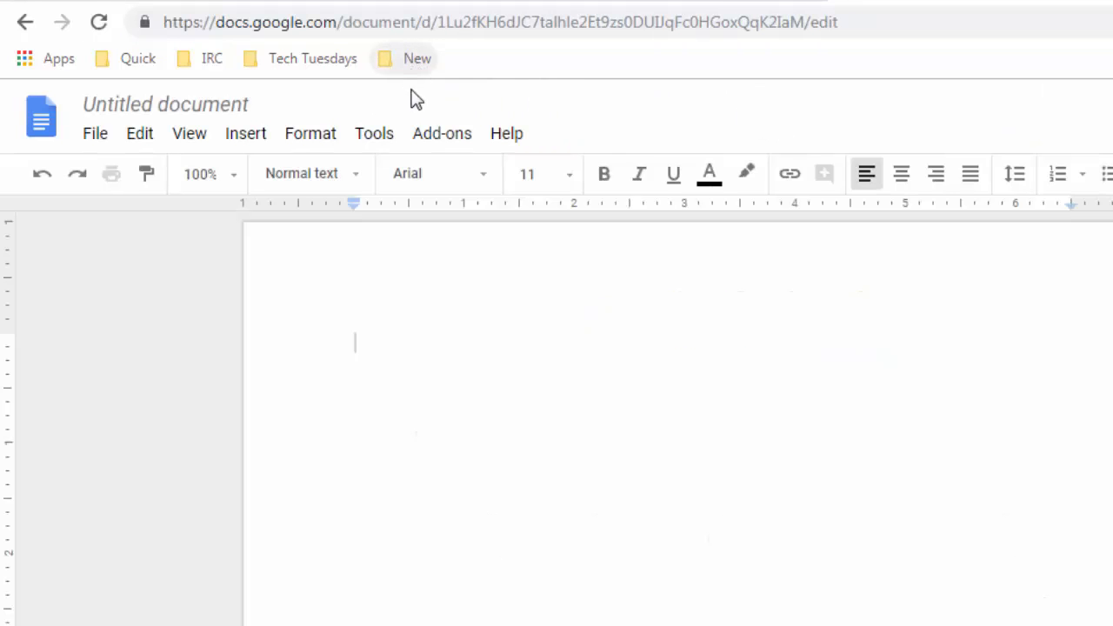
mouse_move(555, 235)
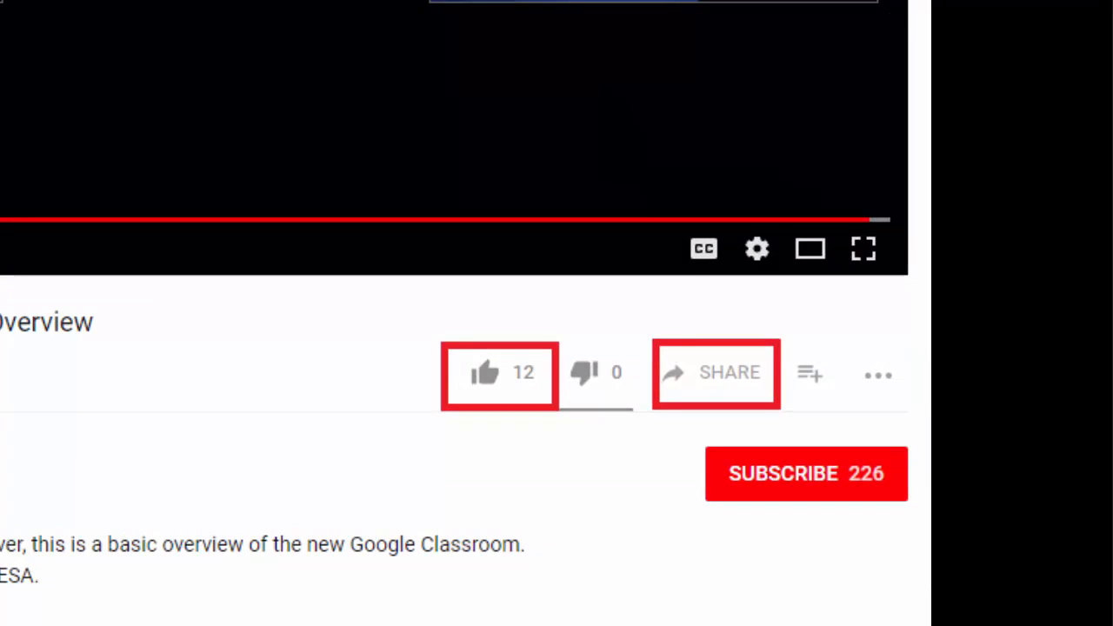
scroll("down", 3)
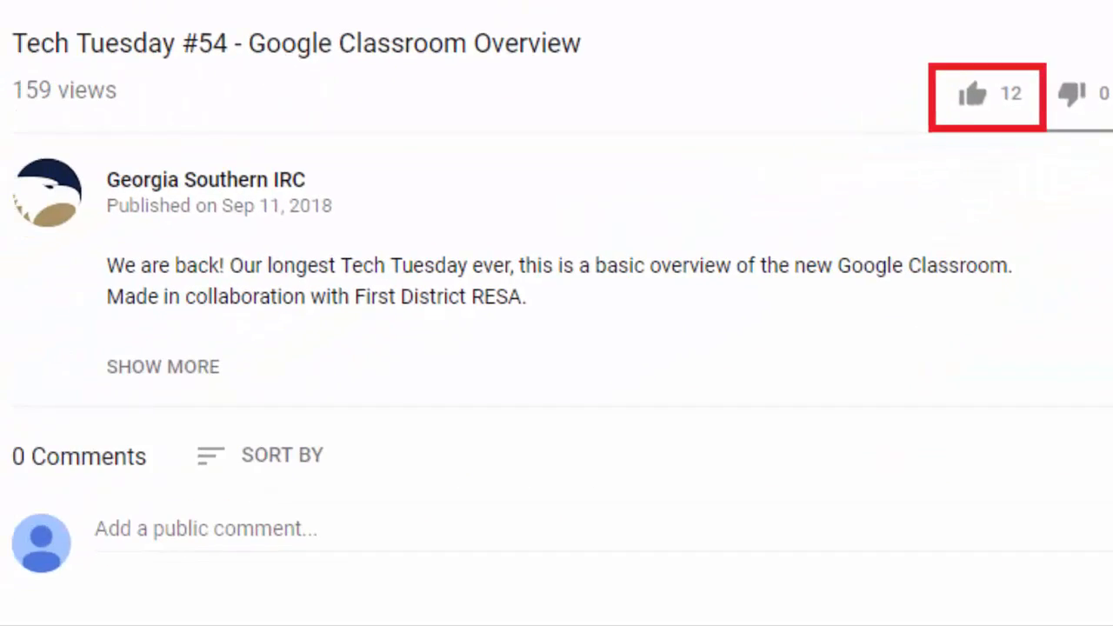